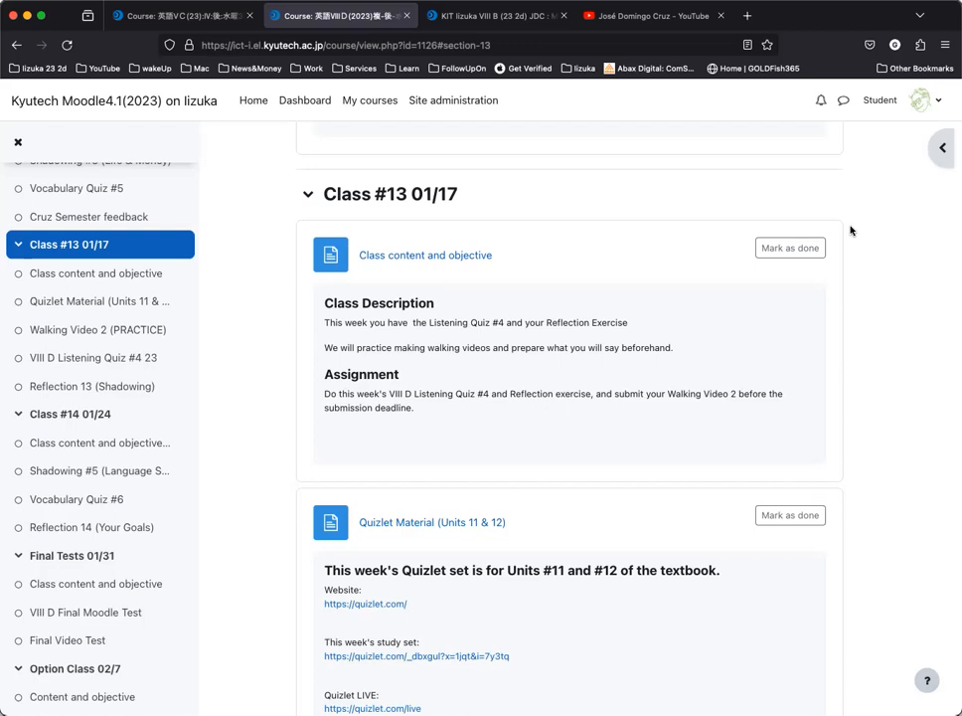
scroll(down, 3)
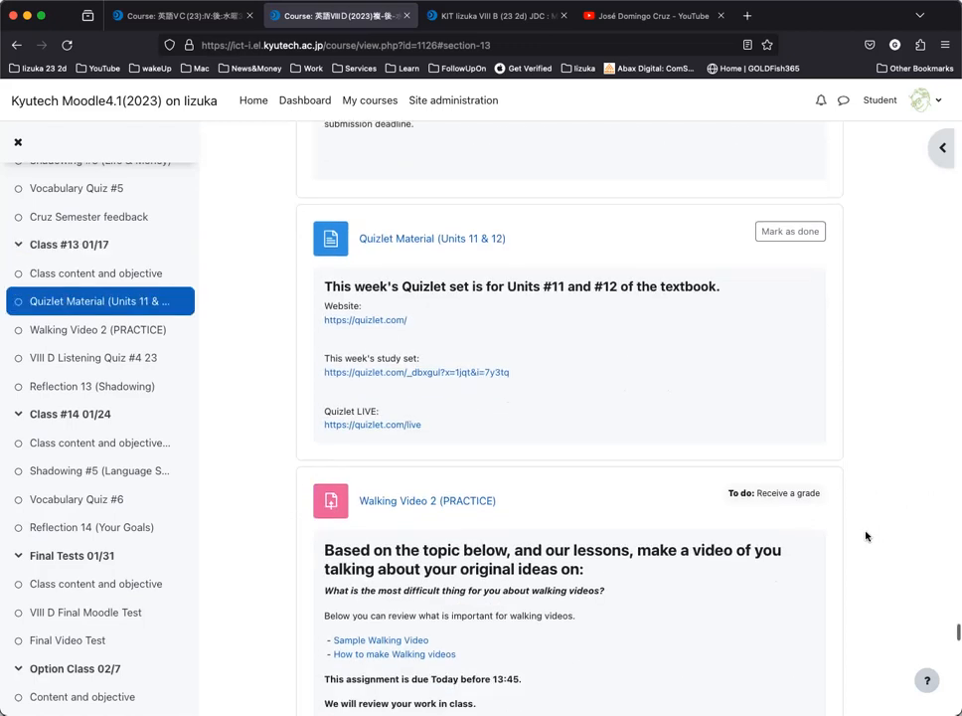
scroll(down, 3)
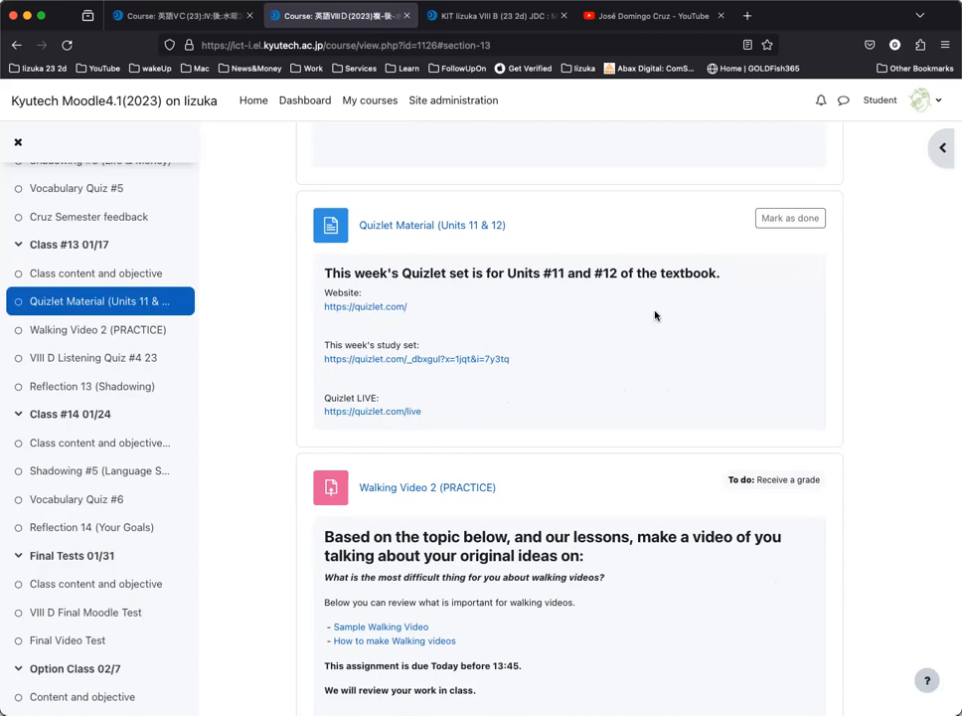
scroll(down, 3)
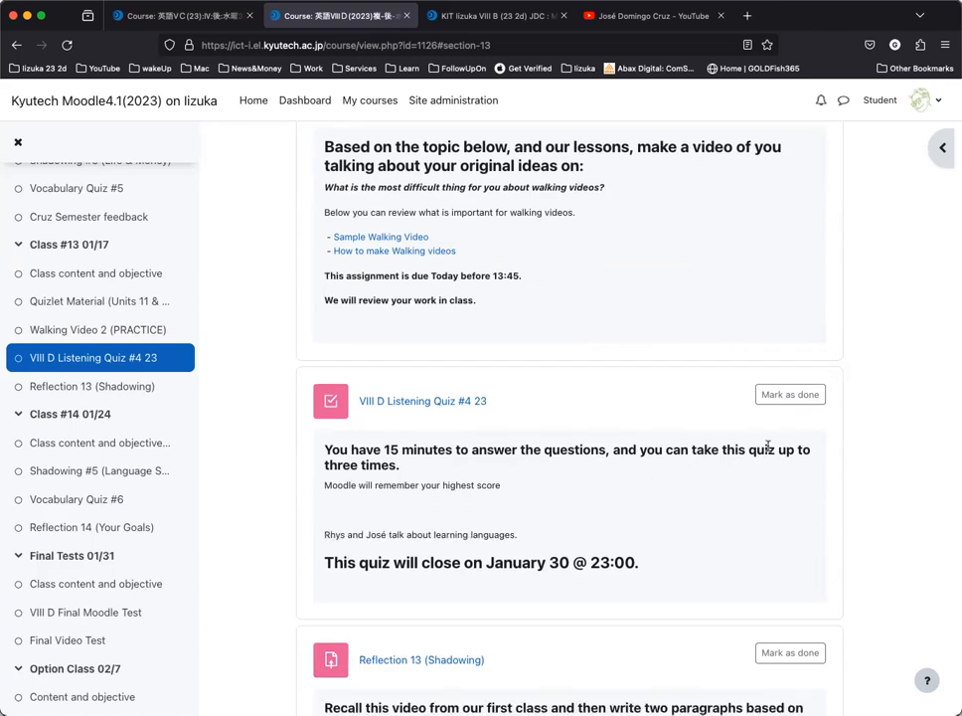
scroll(down, 3)
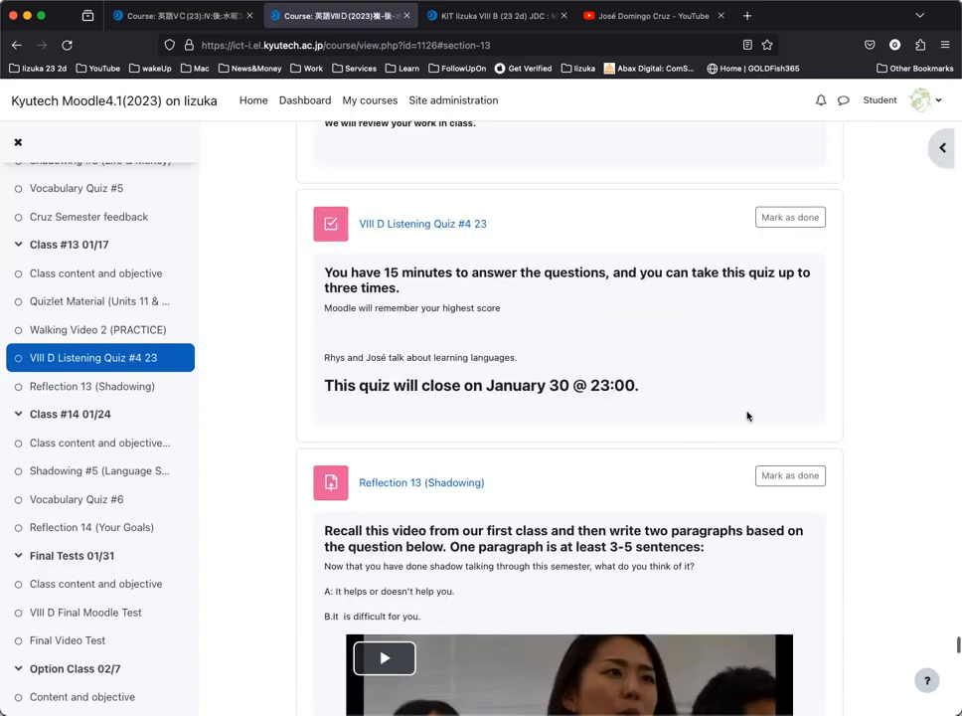
mouse_move(422, 222)
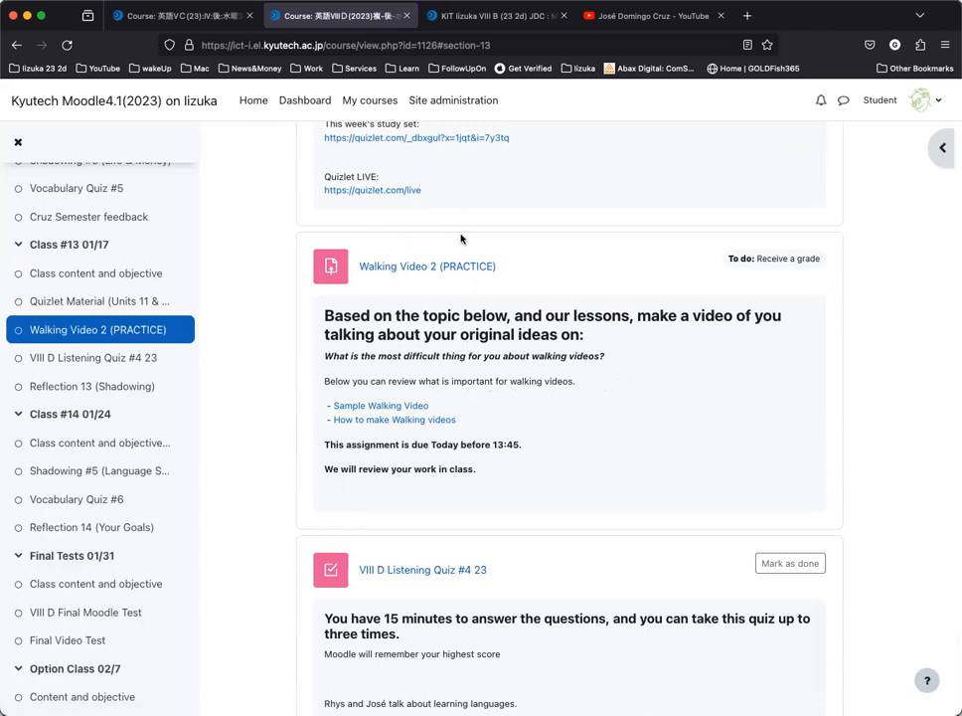
mouse_move(513, 569)
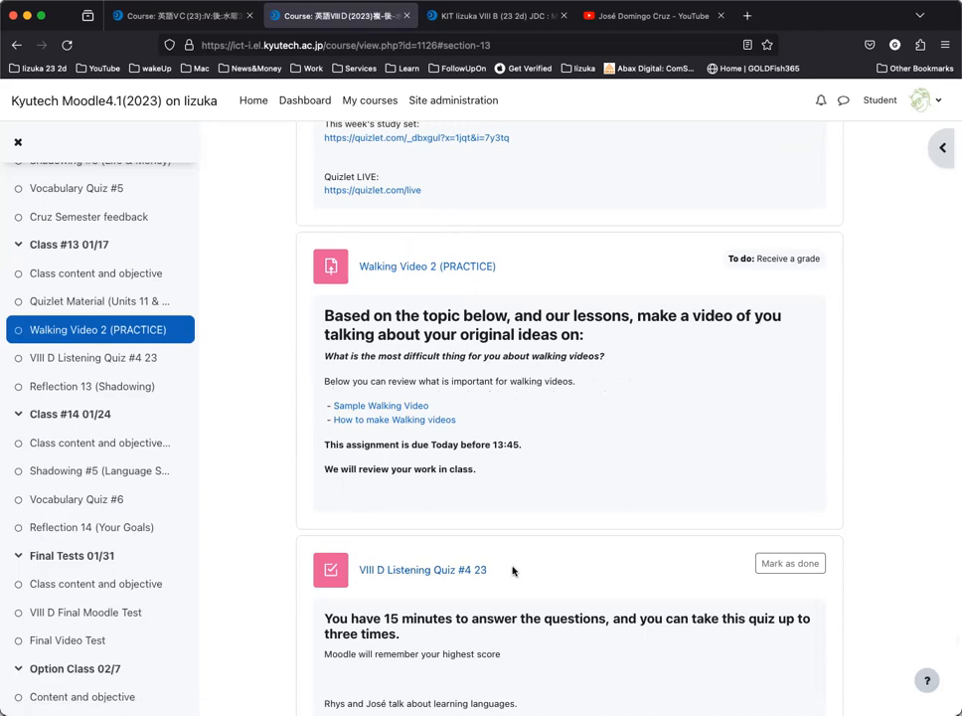
scroll(down, 3)
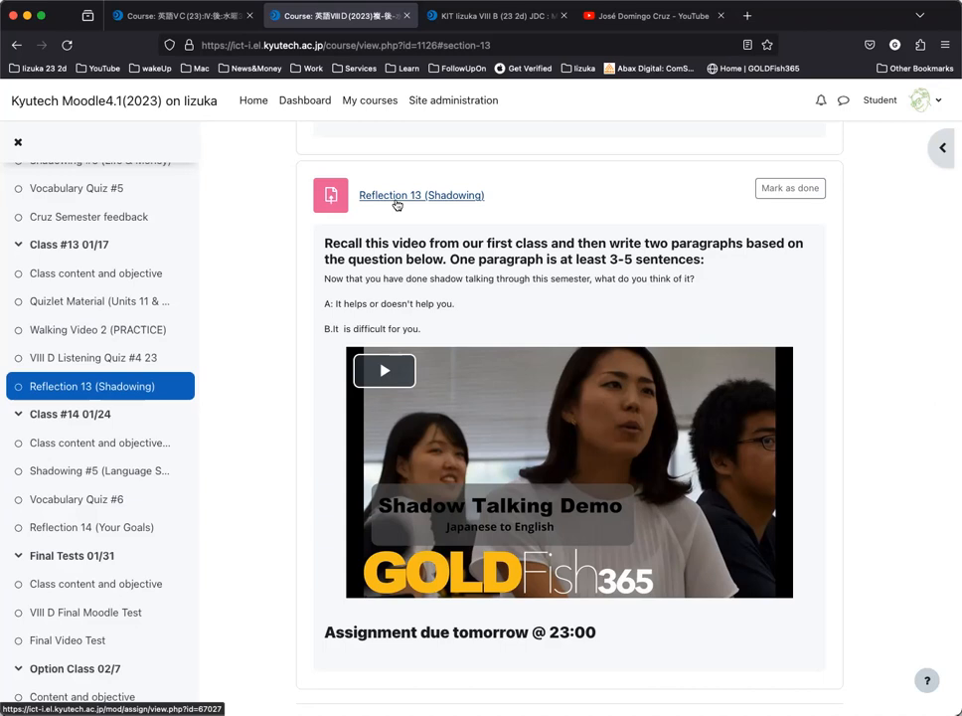
mouse_move(612, 259)
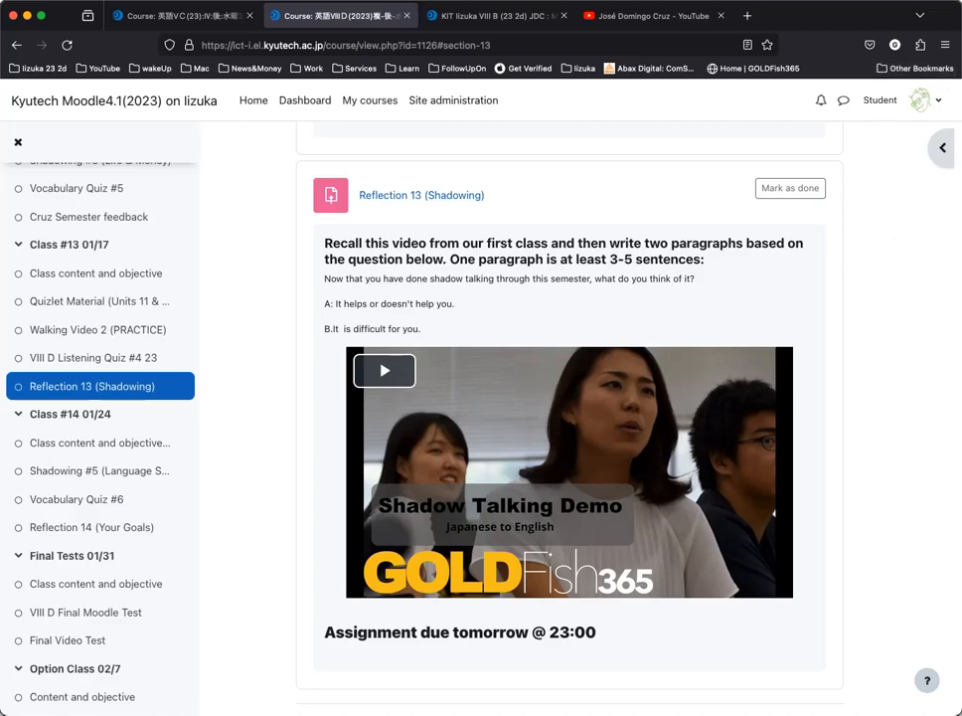
mouse_move(935, 70)
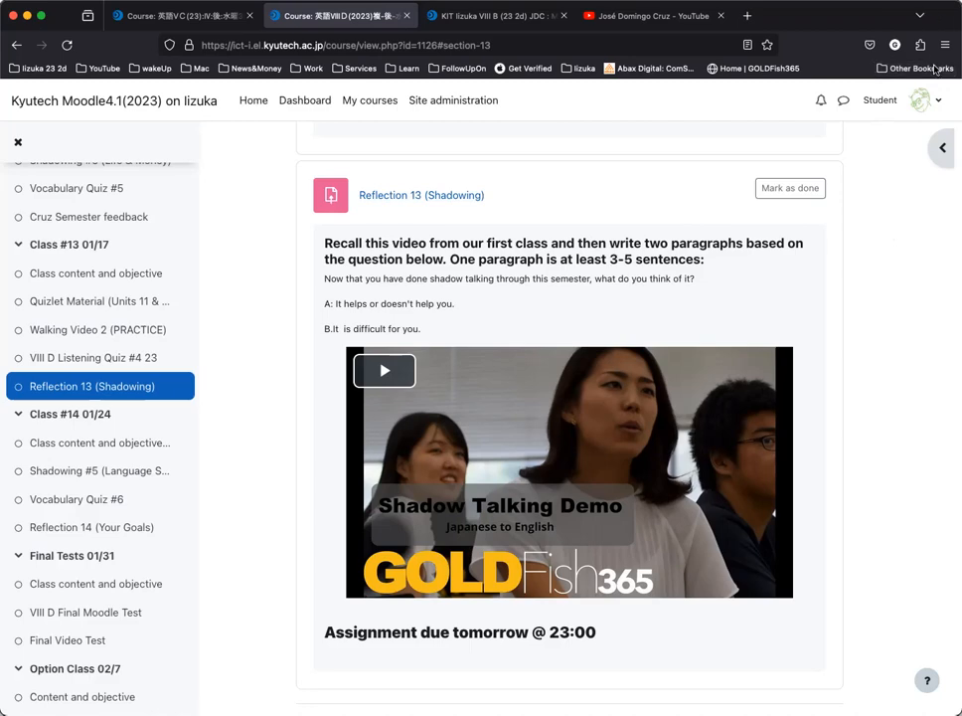